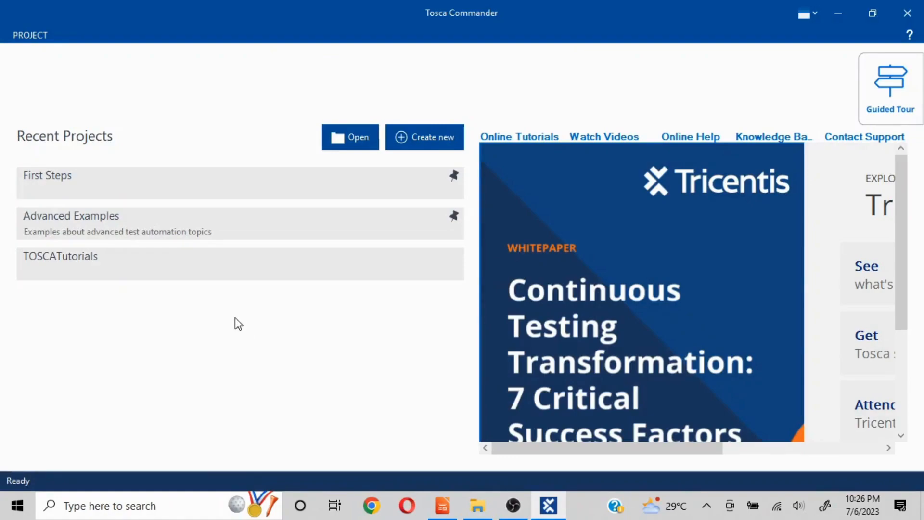
mouse_move(229, 310)
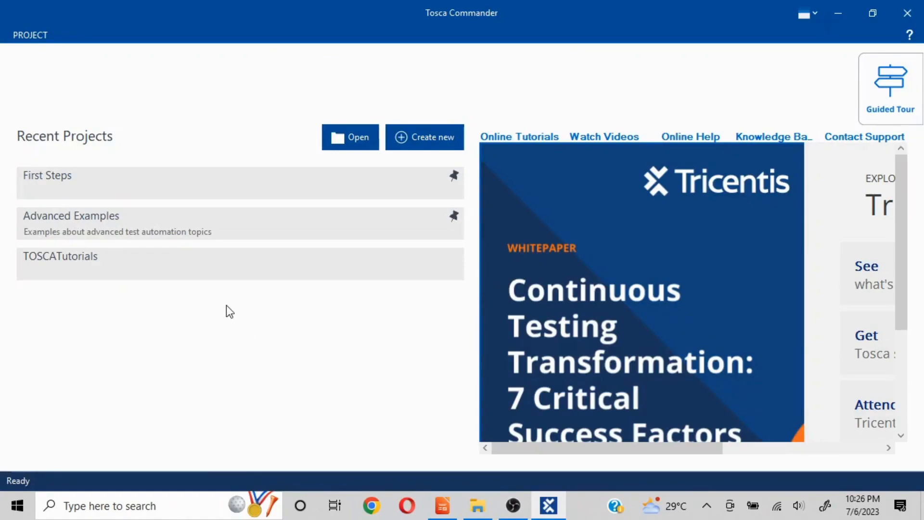
mouse_move(307, 224)
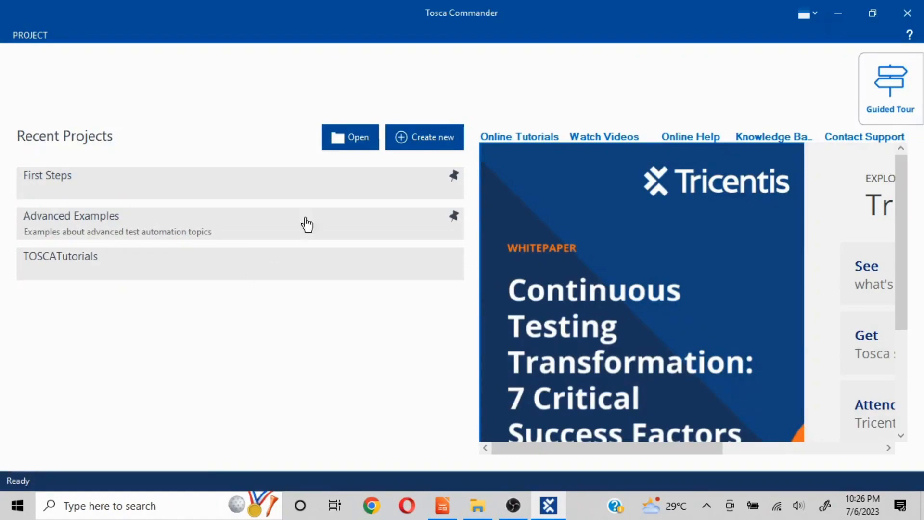
Start a new workspace from the start page, keeping repository type 'None (creates single user workspace)'
left_click(349, 137)
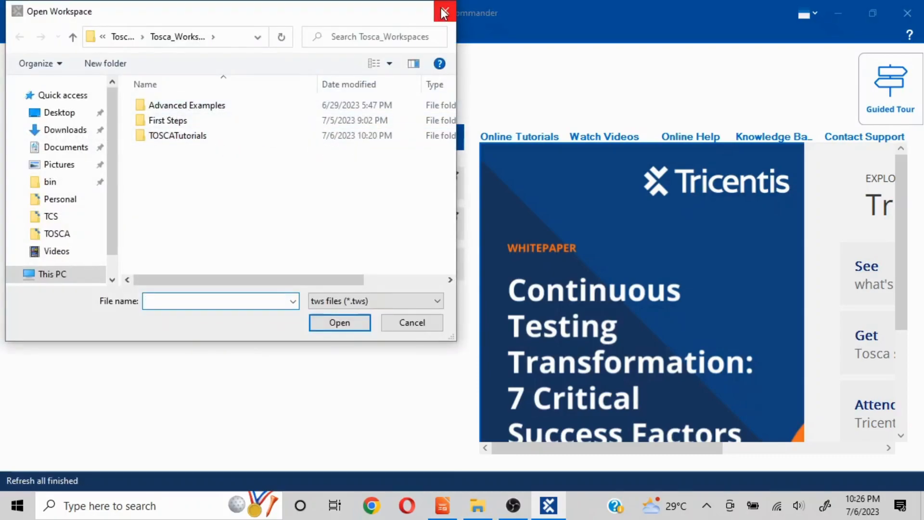
left_click(445, 11)
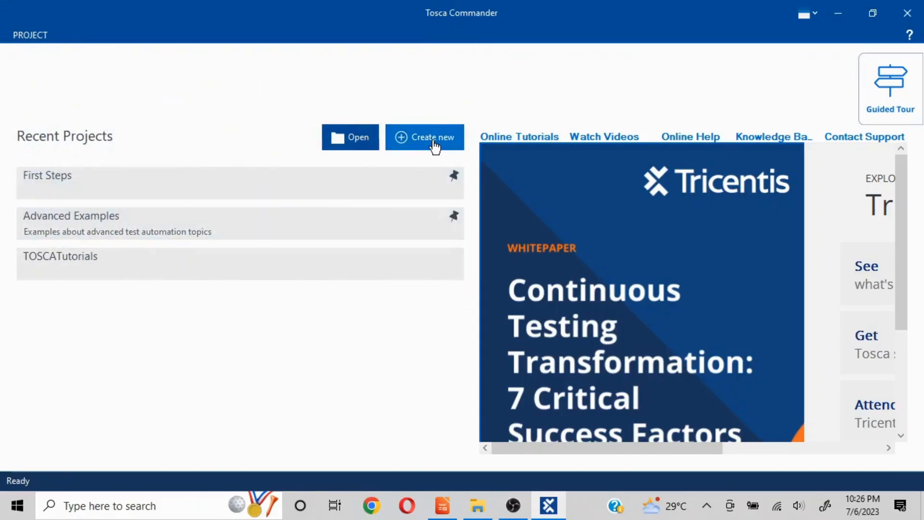
left_click(425, 137)
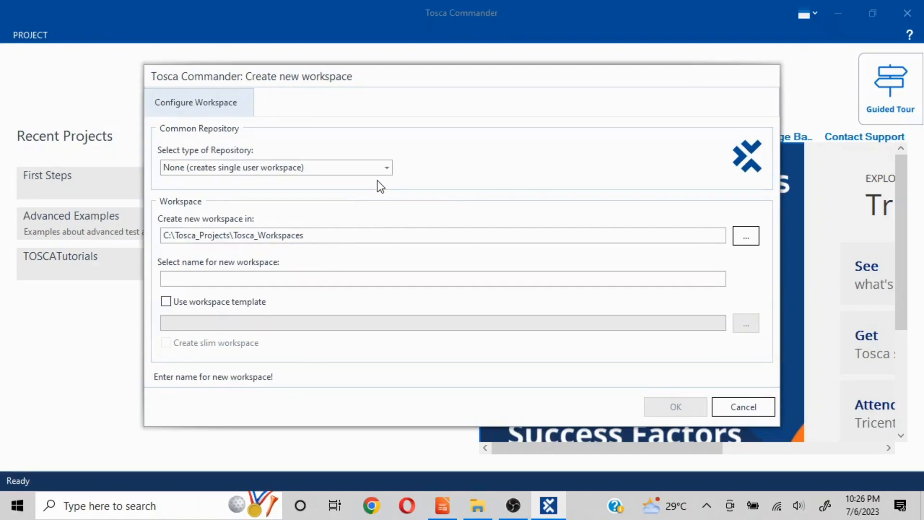
left_click(387, 167)
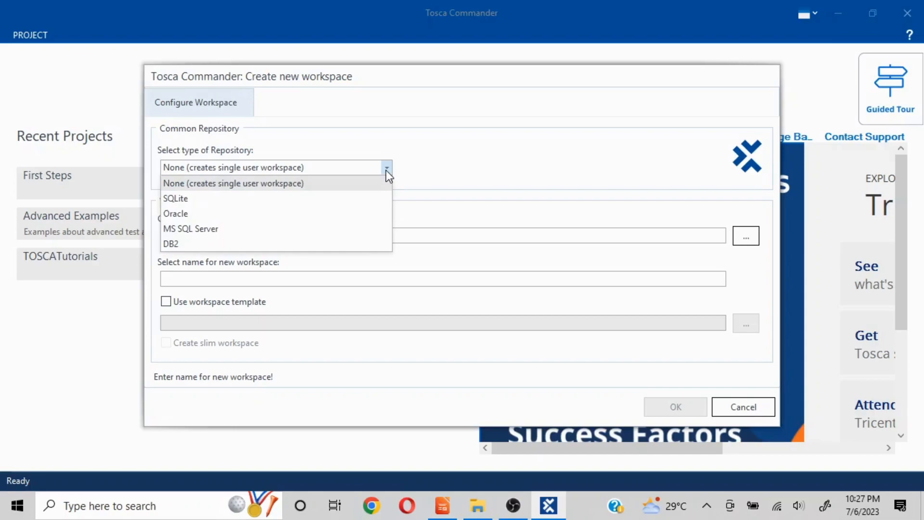
mouse_move(181, 189)
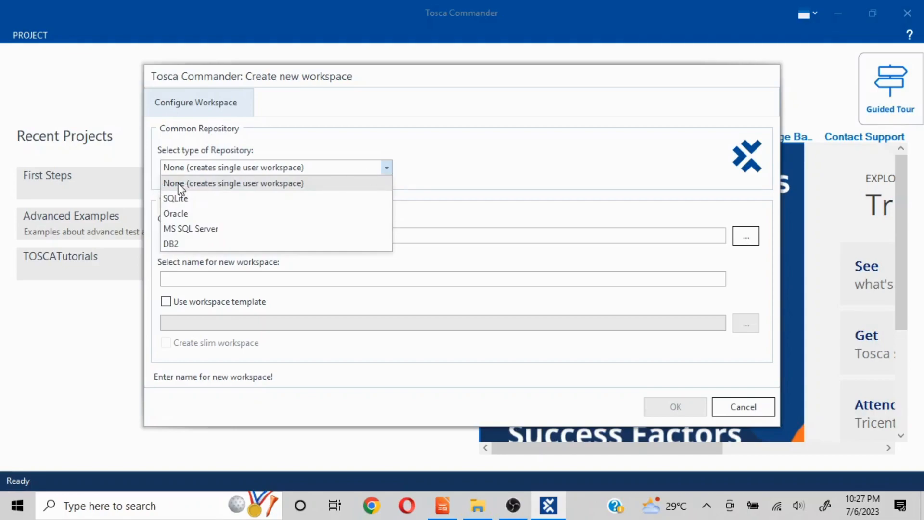
mouse_move(283, 199)
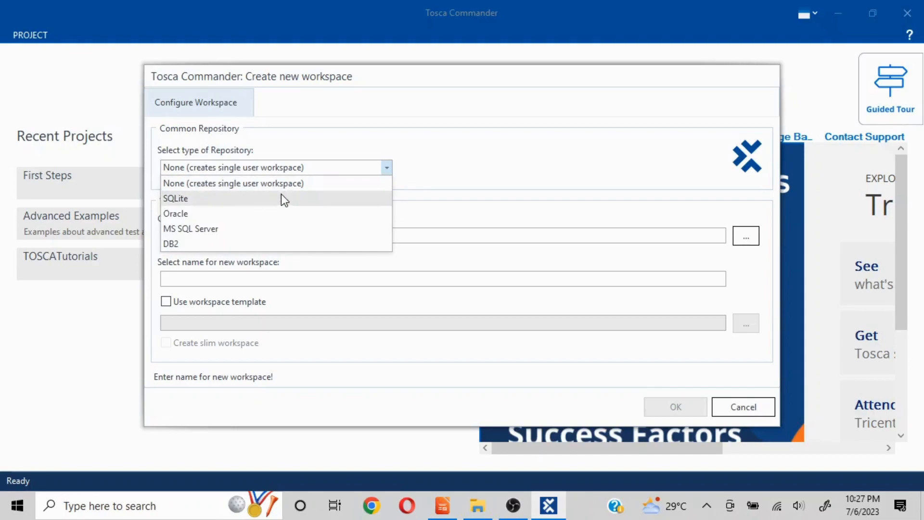
mouse_move(274, 208)
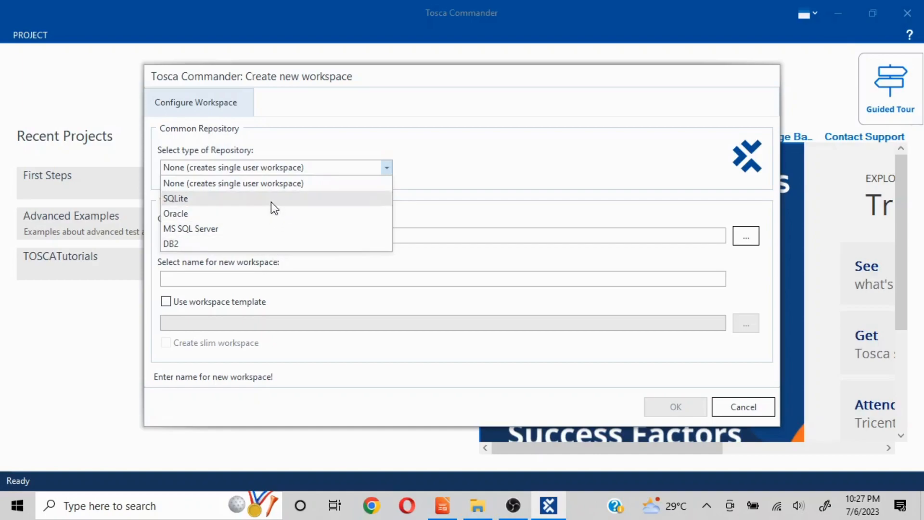
mouse_move(269, 213)
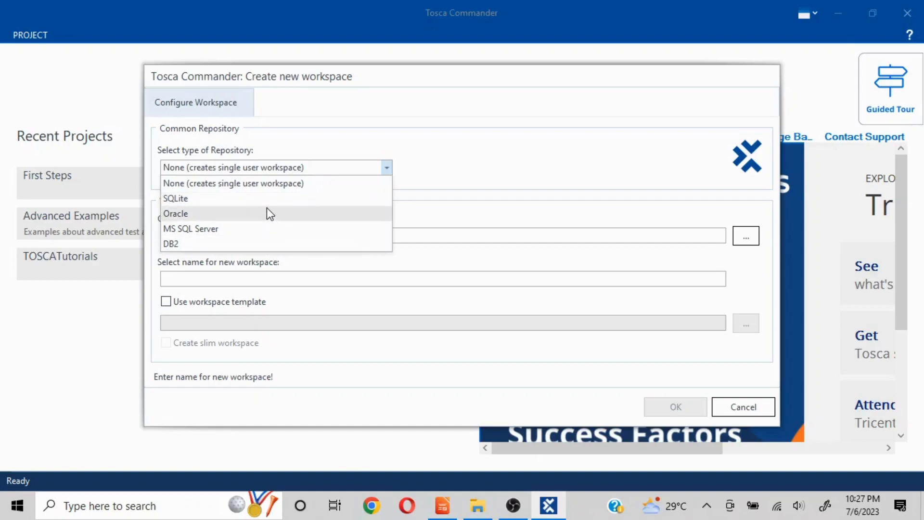
left_click(233, 183)
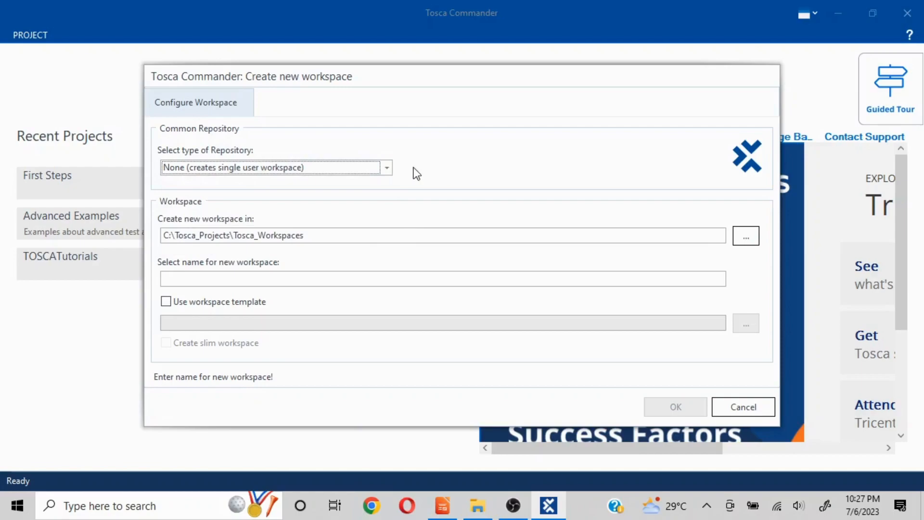
mouse_move(244, 259)
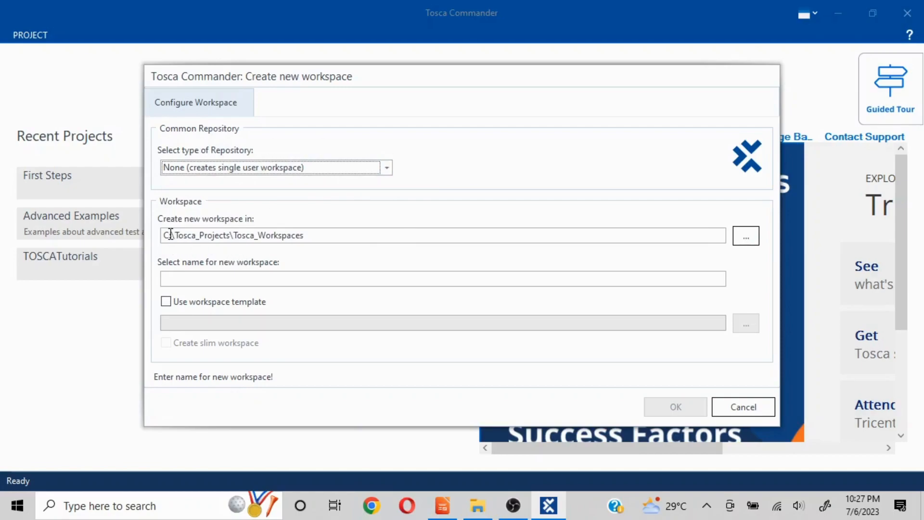
Name the workspace 'Workspace' and base it on the Standard.tsu workspace template
left_click(442, 279)
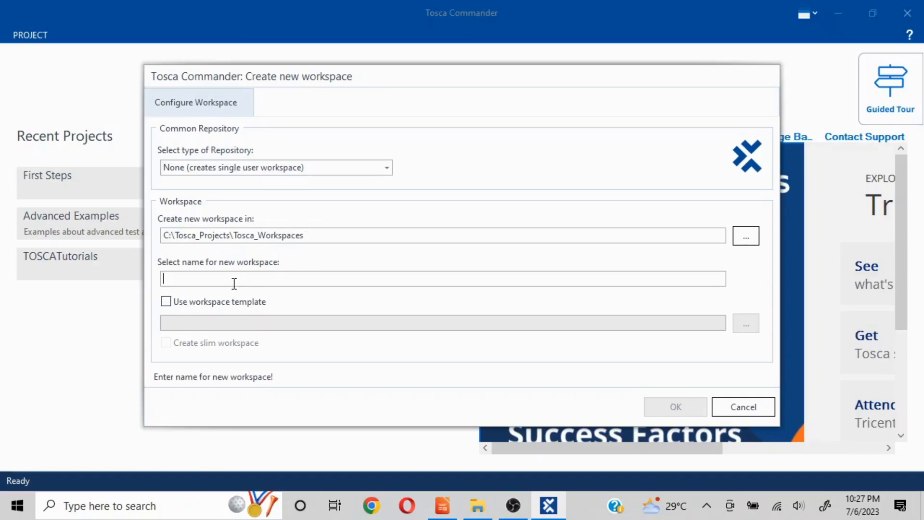
type("Workspace")
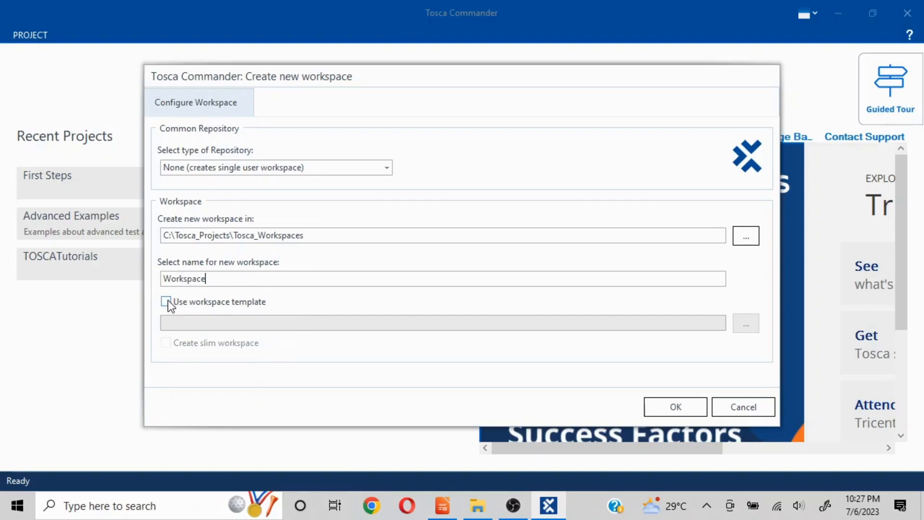
left_click(166, 301)
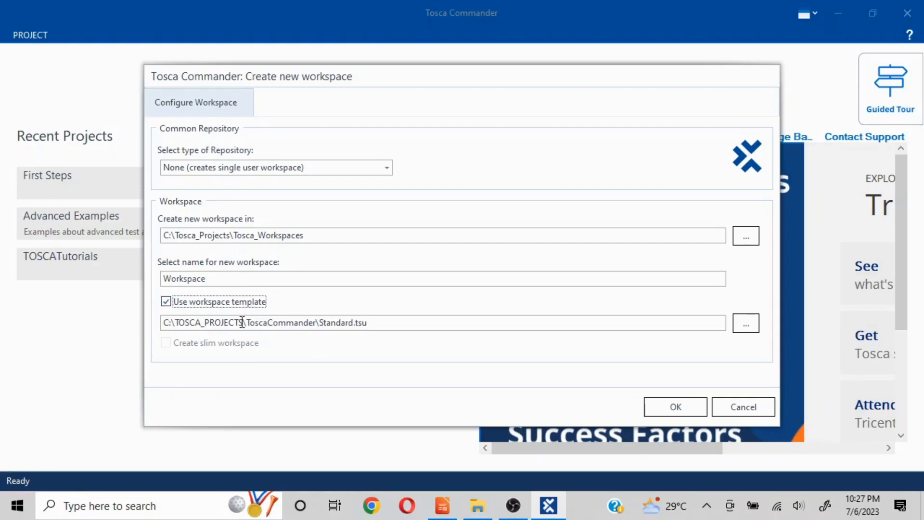
mouse_move(164, 363)
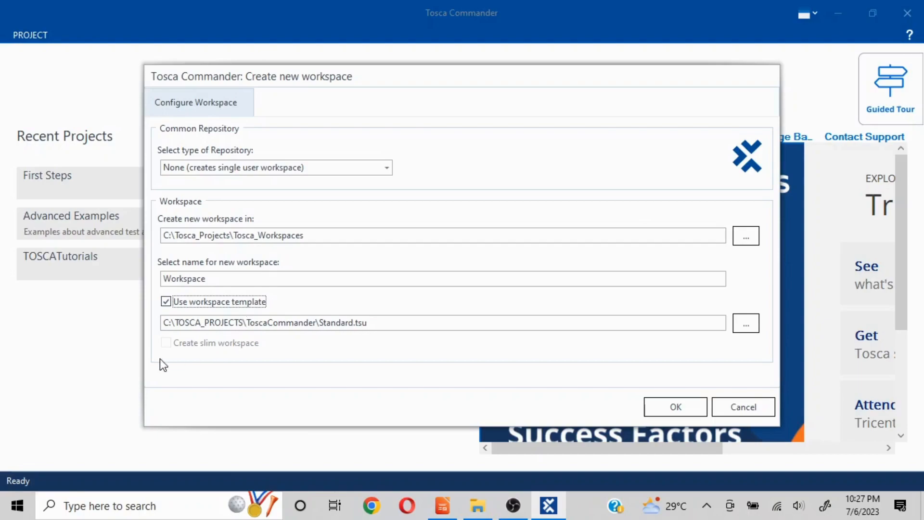
mouse_move(170, 351)
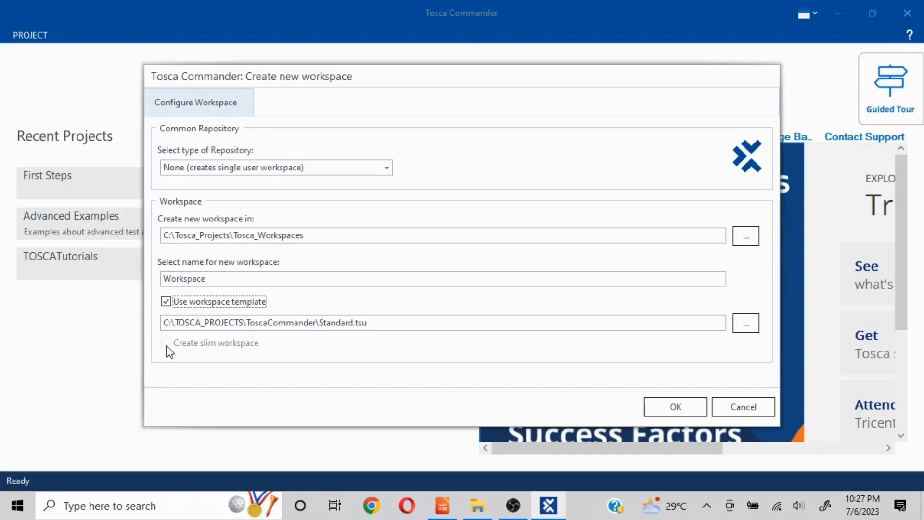
mouse_move(293, 366)
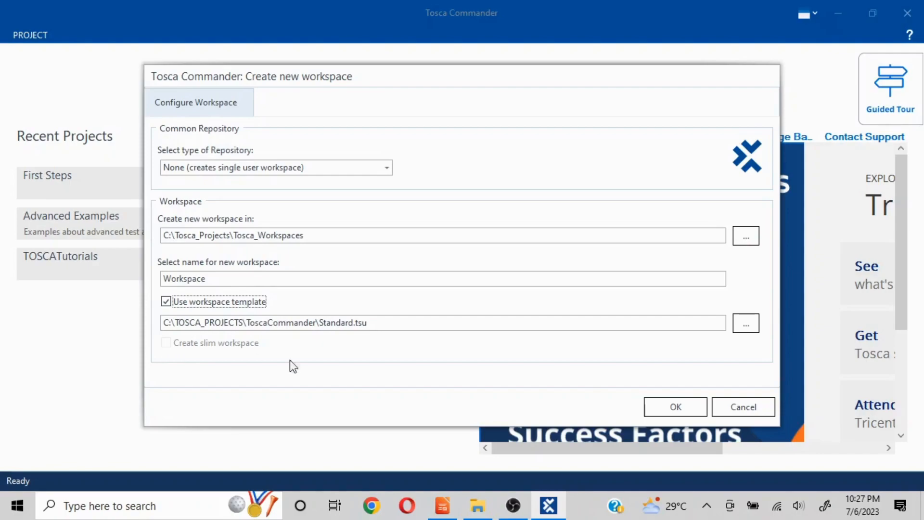
Create the workspace and close the template-import progress window once it finishes
left_click(674, 407)
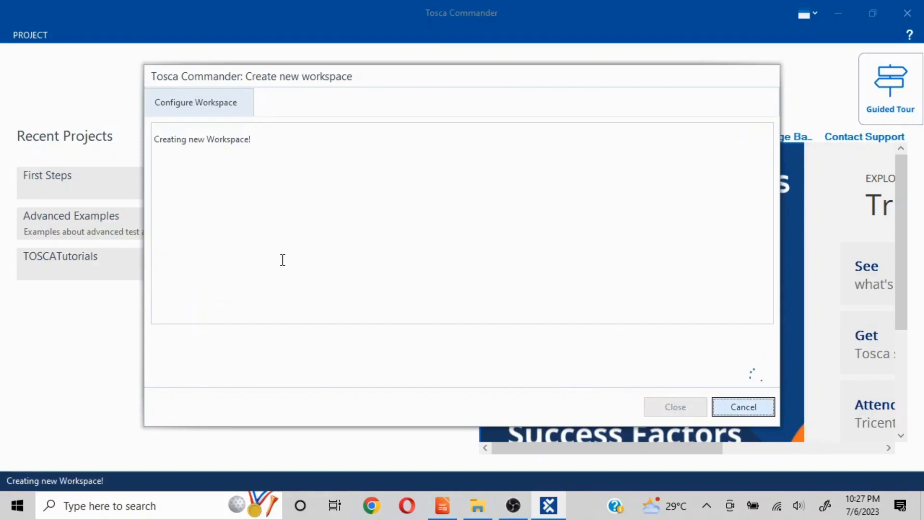
mouse_move(260, 154)
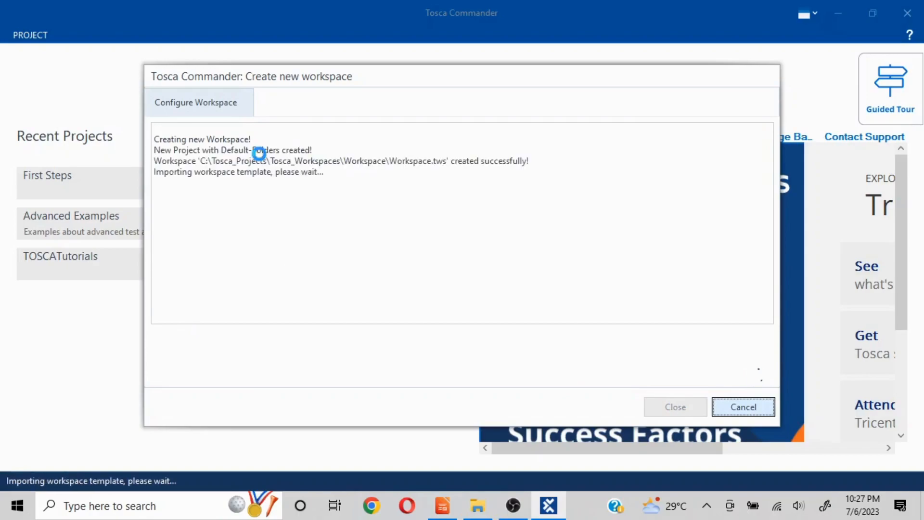
mouse_move(487, 232)
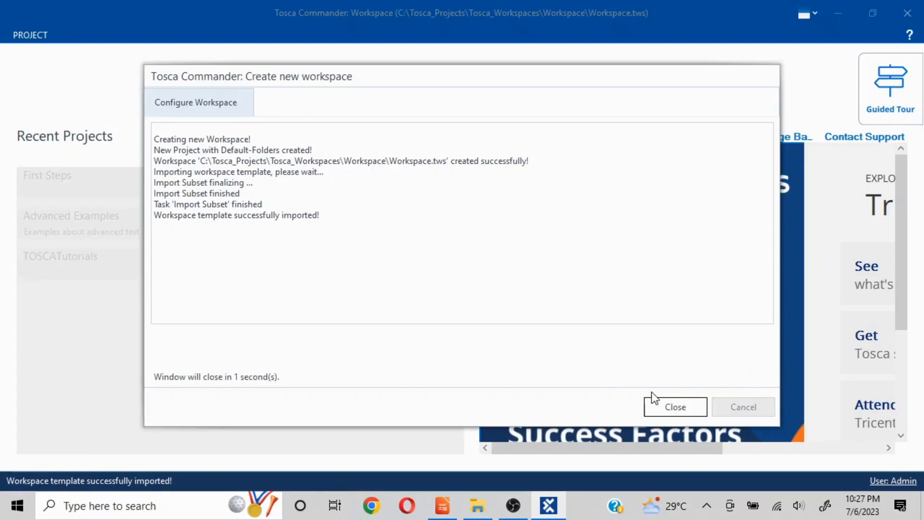
left_click(674, 406)
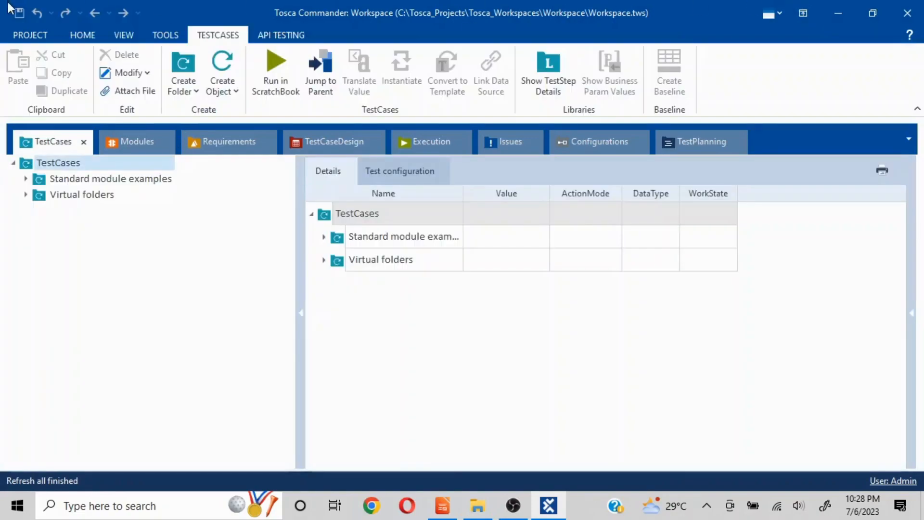
Close Workspace back to the start page and begin creating another new workspace
left_click(30, 35)
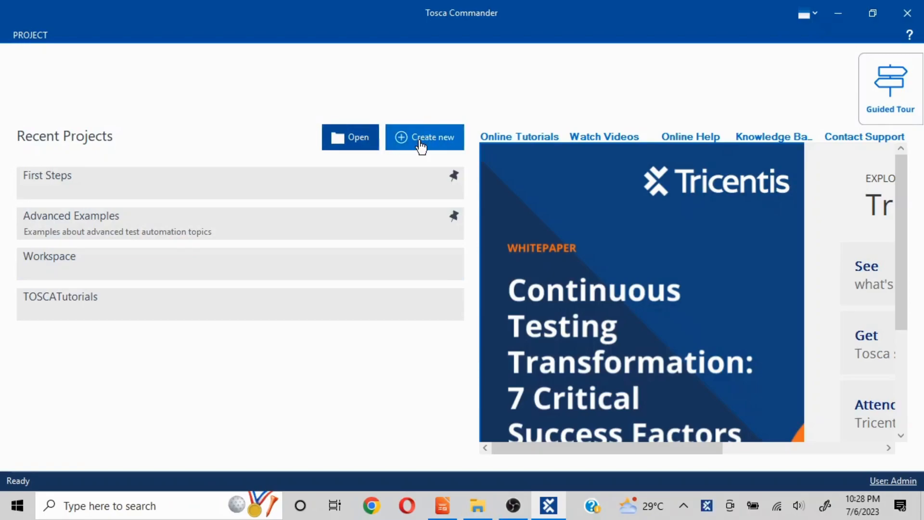
left_click(424, 137)
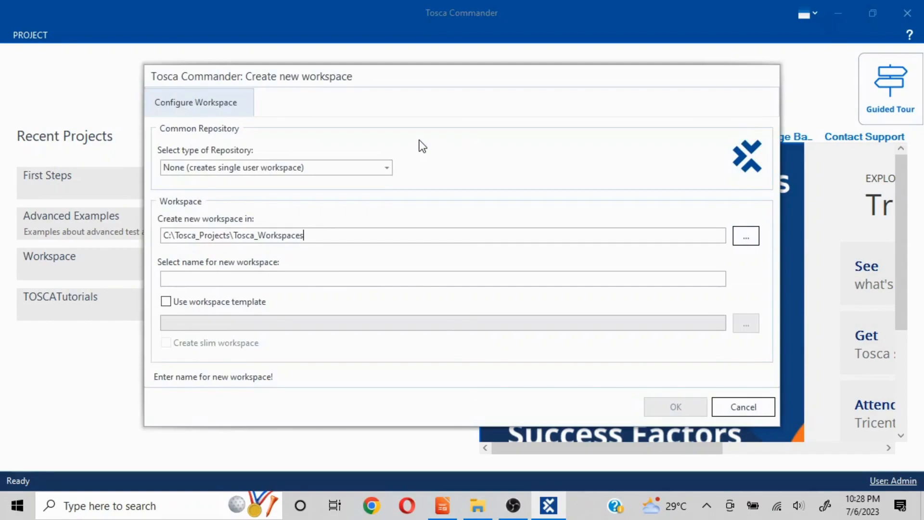
mouse_move(387, 168)
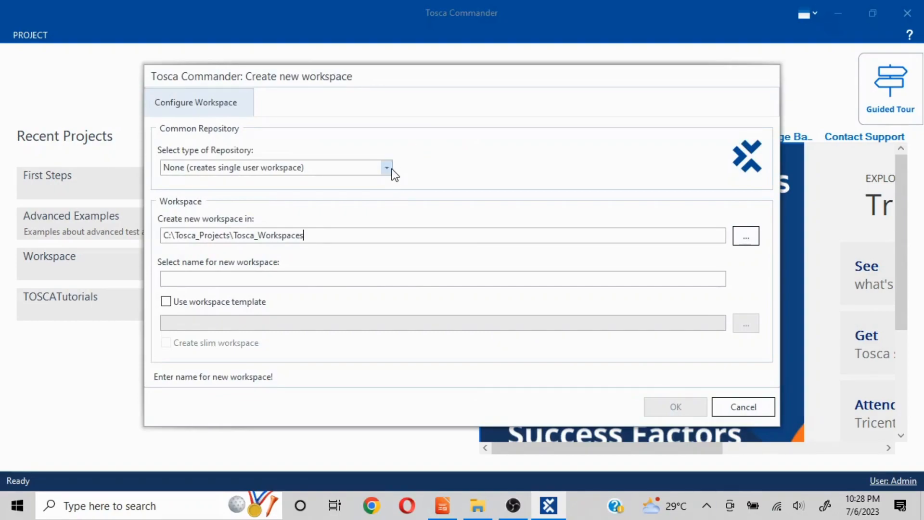
Choose MS SQL Server as the repository type for the new workspace
left_click(386, 168)
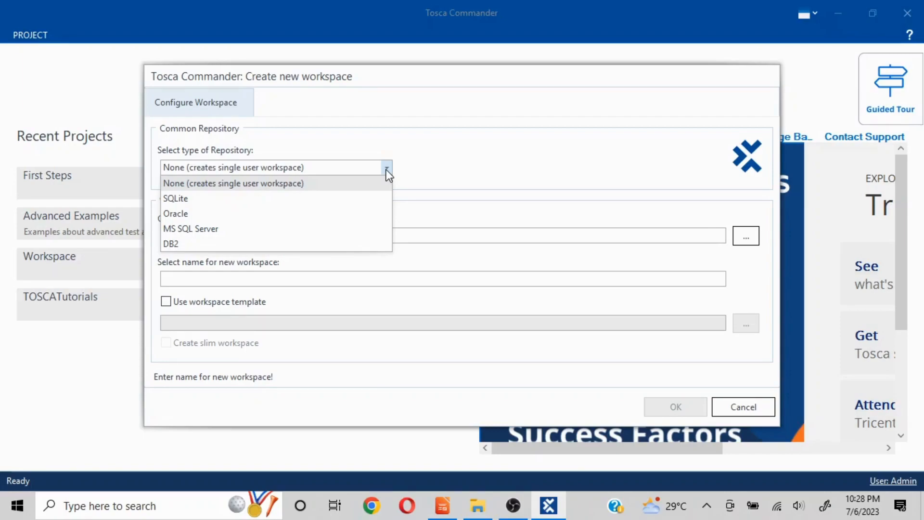
mouse_move(211, 232)
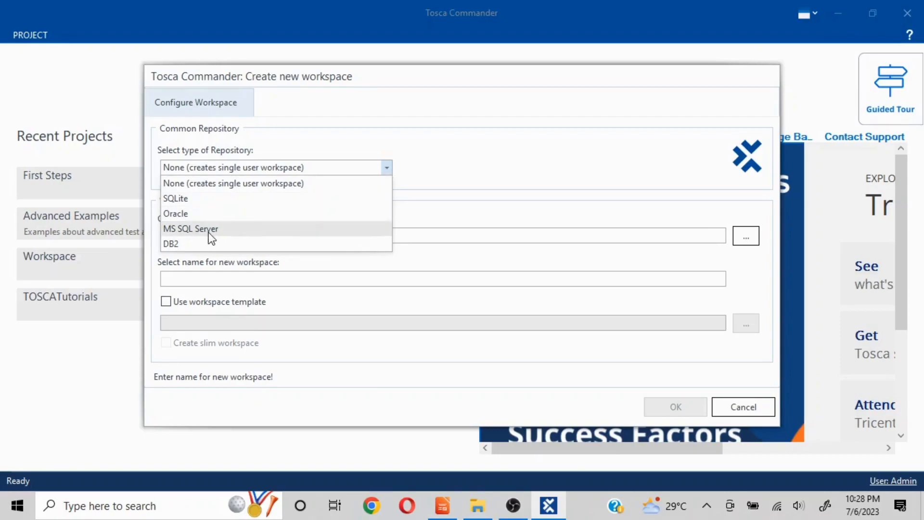
mouse_move(191, 230)
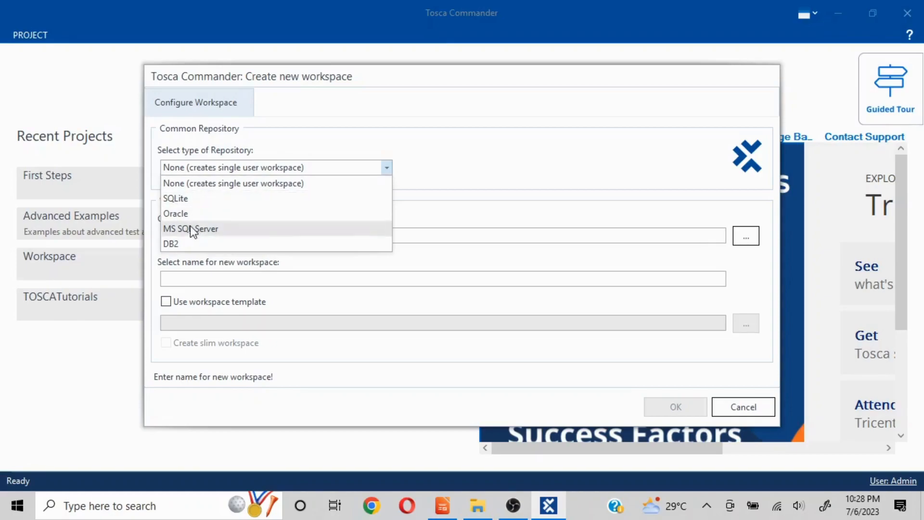
left_click(190, 229)
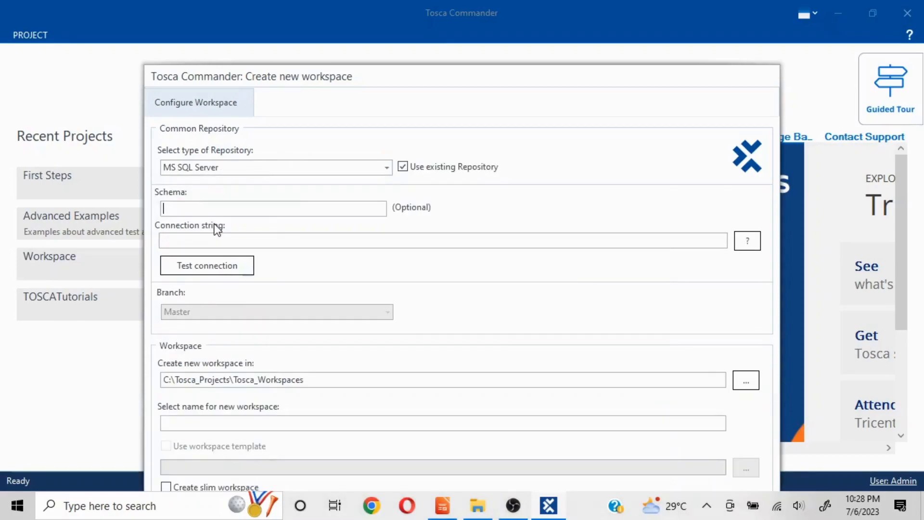
mouse_move(225, 204)
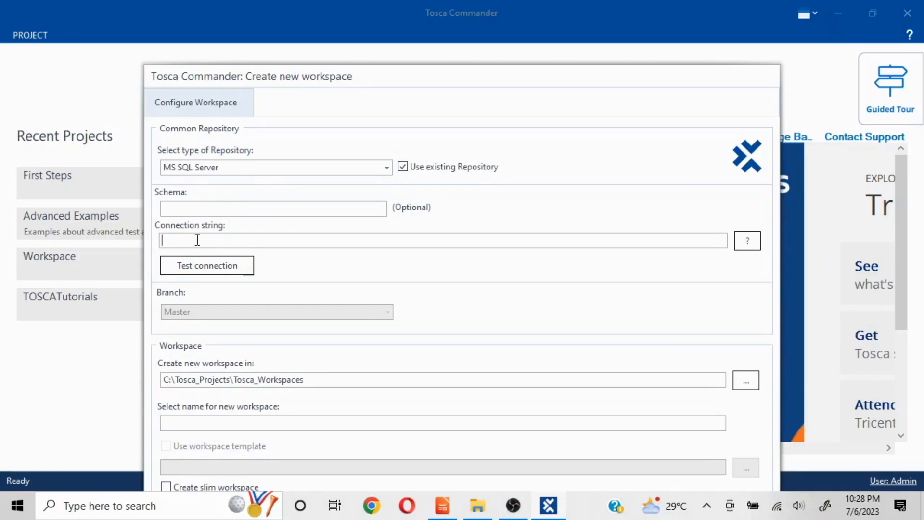
mouse_move(347, 262)
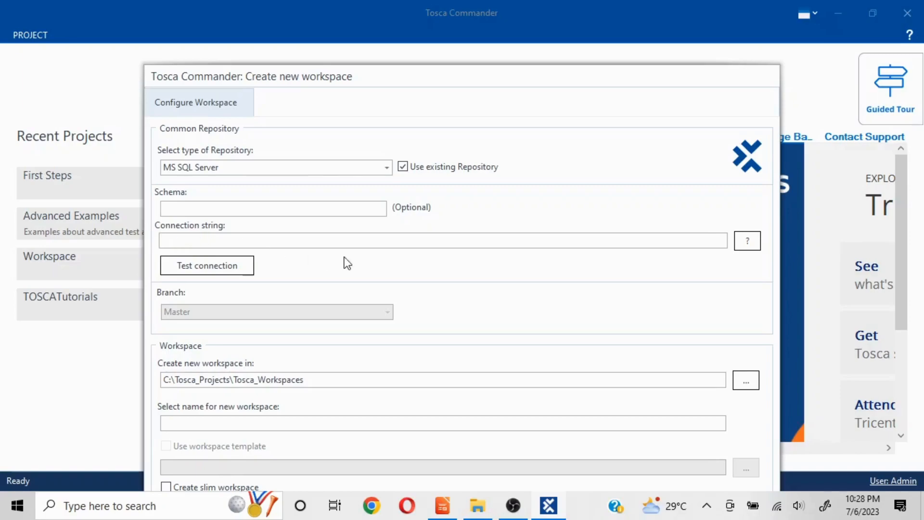
mouse_move(380, 265)
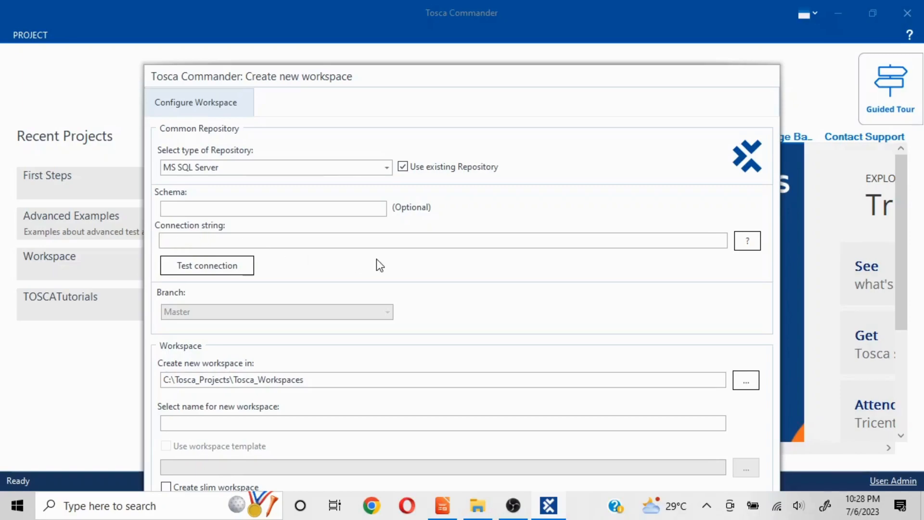
mouse_move(747, 240)
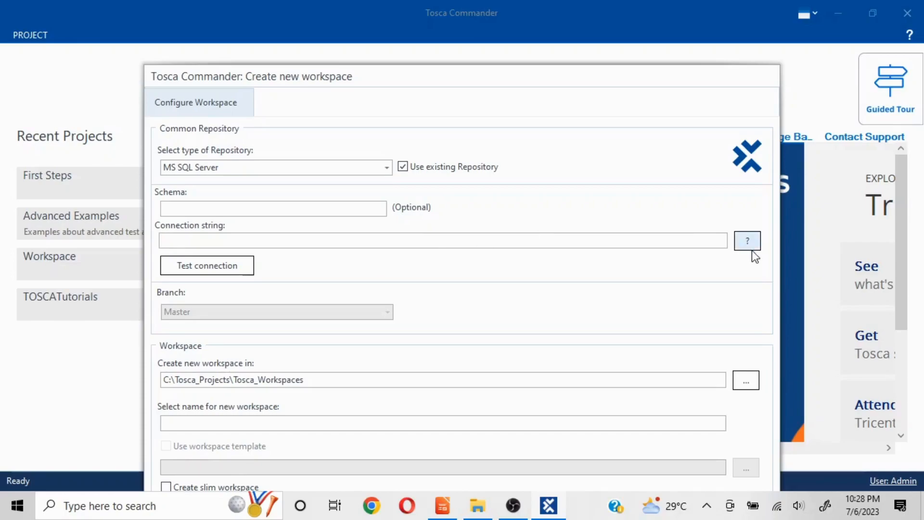
Insert the blank Server, Database, Uid and Pwd connection string template
left_click(746, 240)
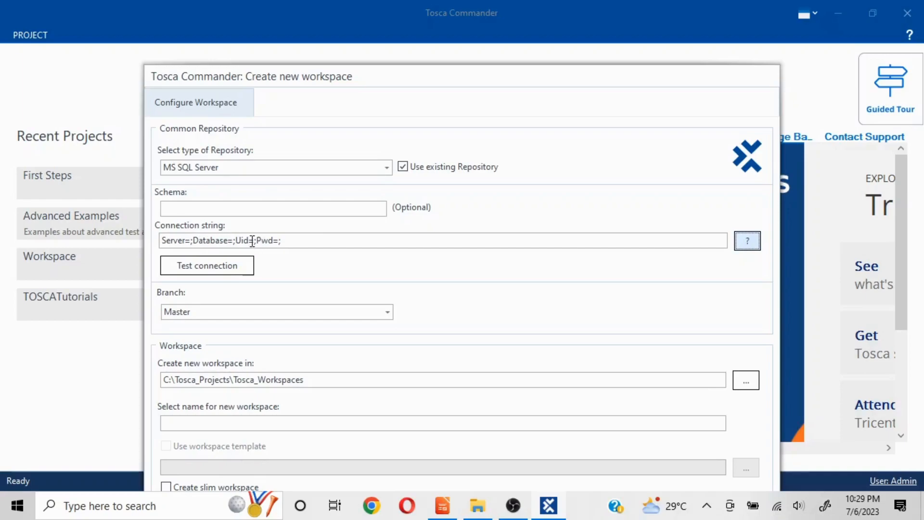
mouse_move(136, 237)
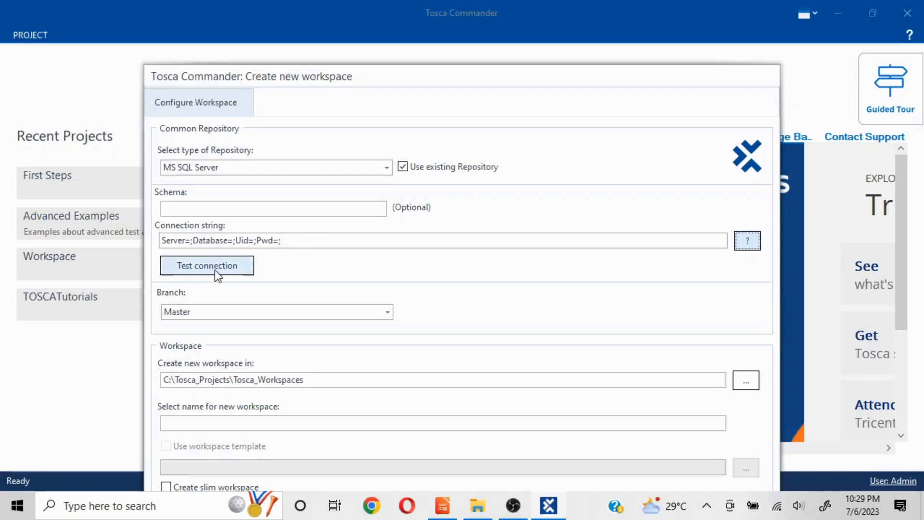
Test the blank SQL Server connection, acknowledge the failure and check the empty Branch list
left_click(206, 266)
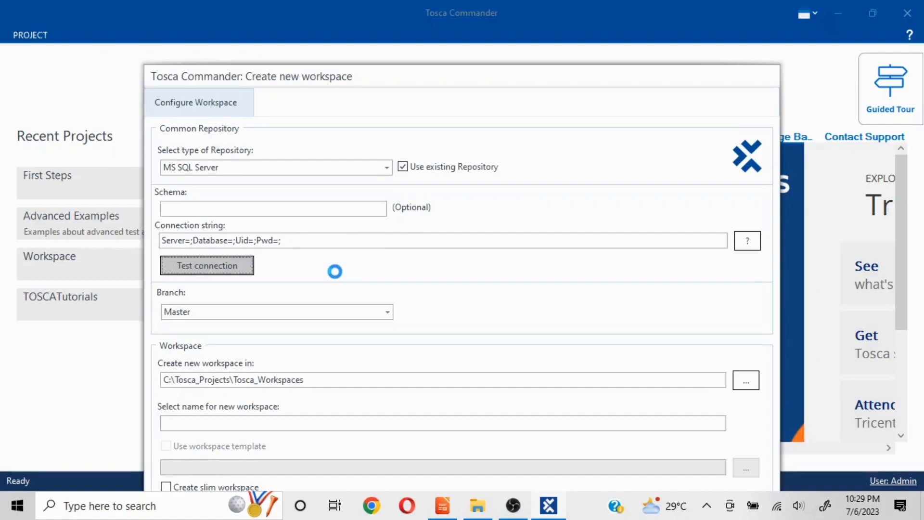
left_click(206, 265)
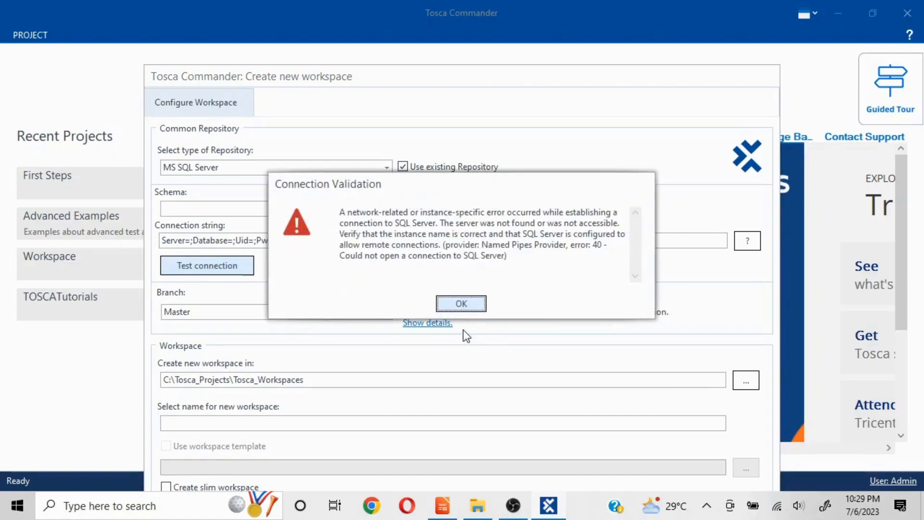
left_click(461, 303)
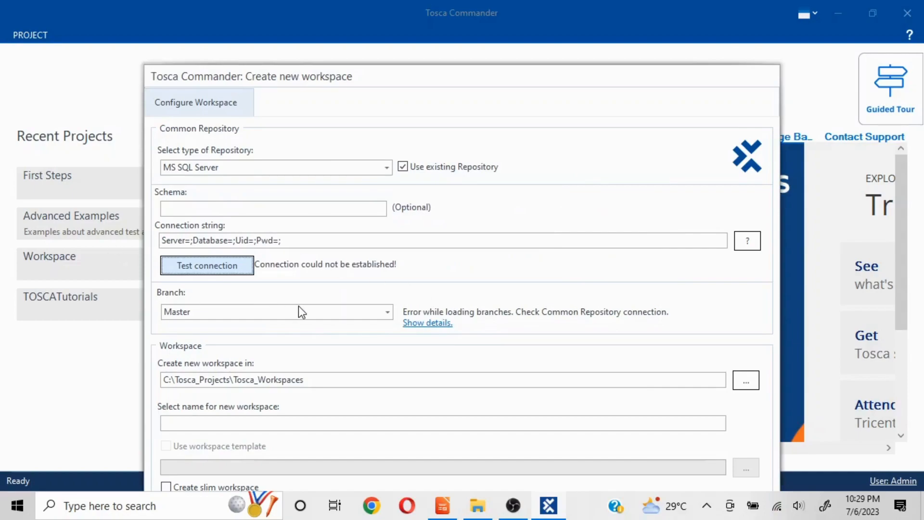
mouse_move(400, 273)
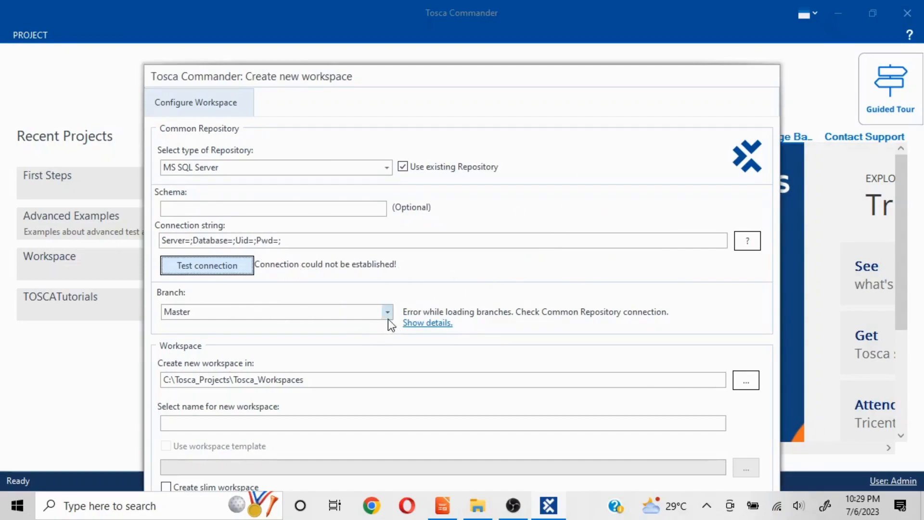
left_click(385, 312)
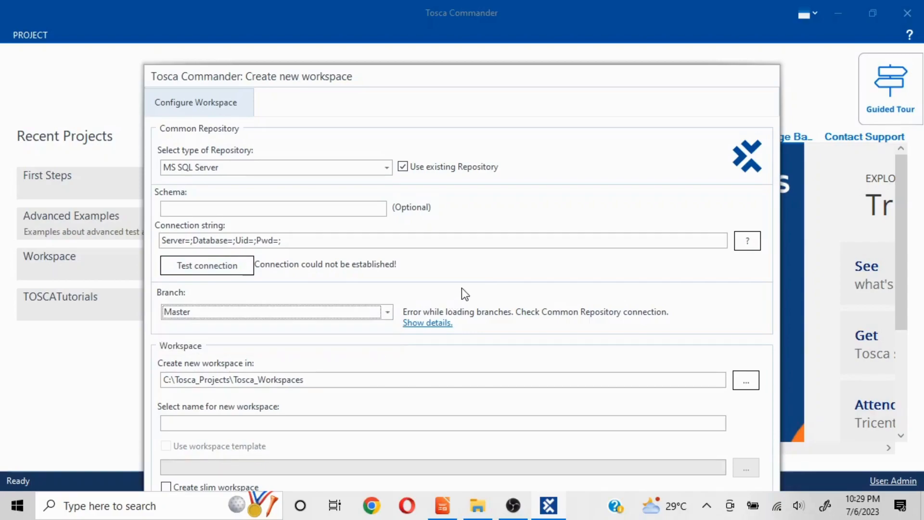
mouse_move(691, 77)
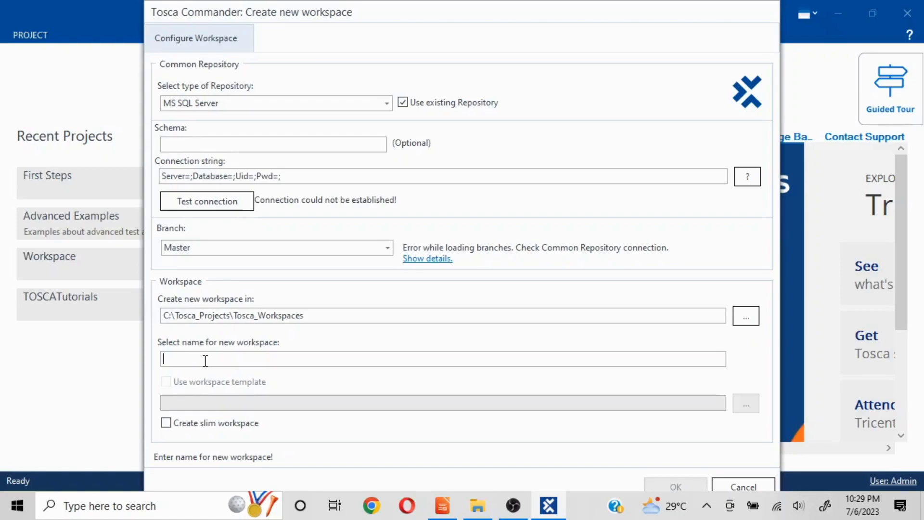
mouse_move(168, 389)
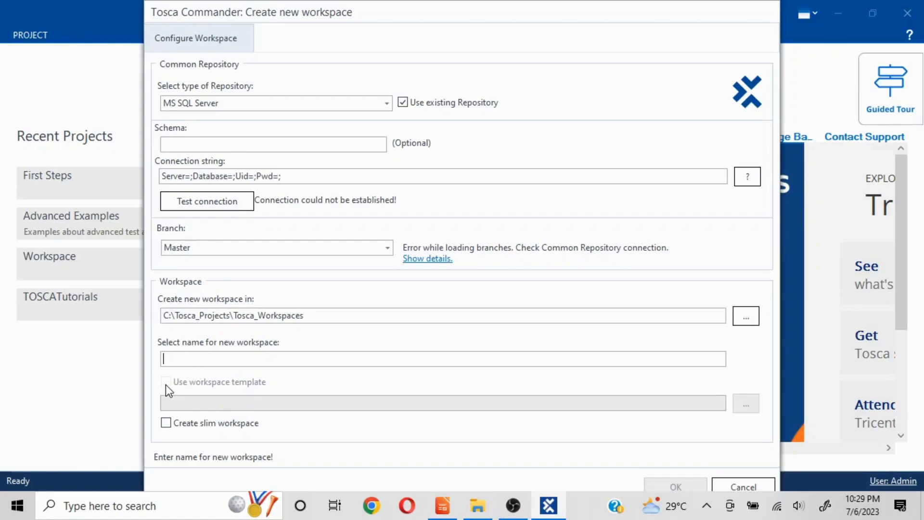
mouse_move(280, 390)
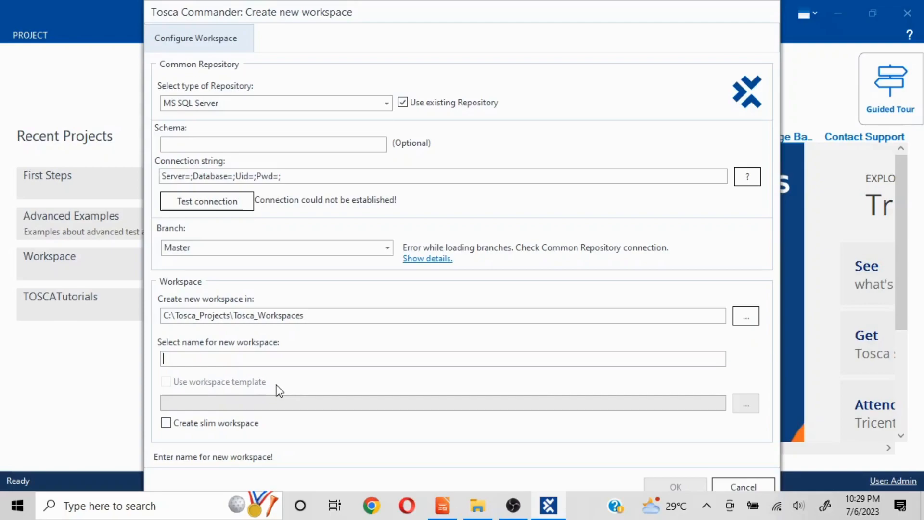
mouse_move(217, 391)
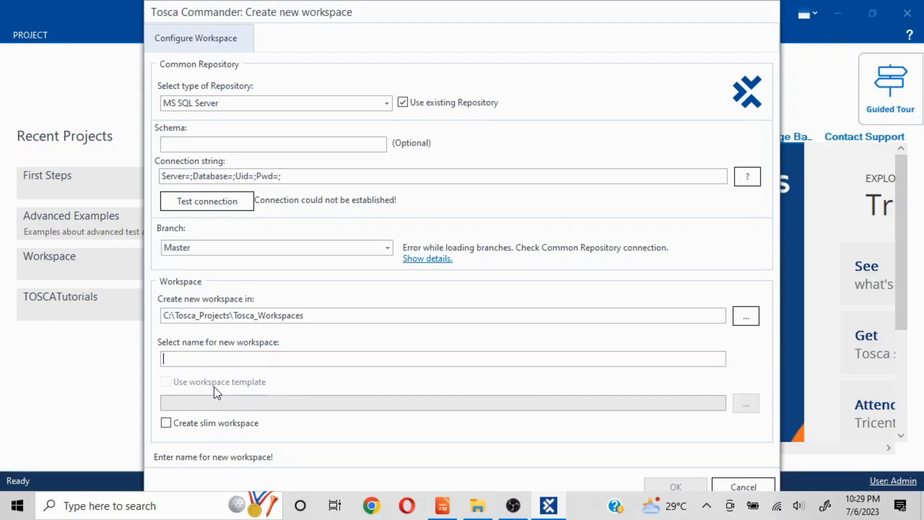
mouse_move(277, 229)
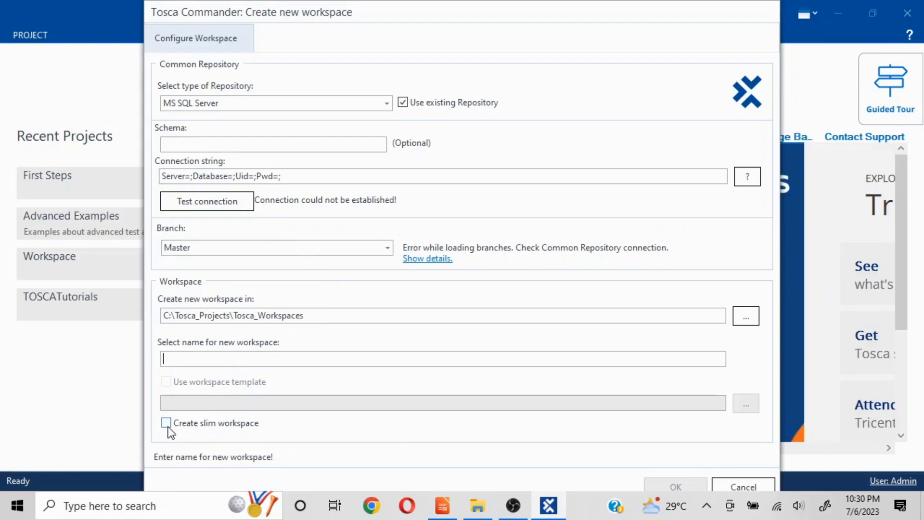
mouse_move(167, 423)
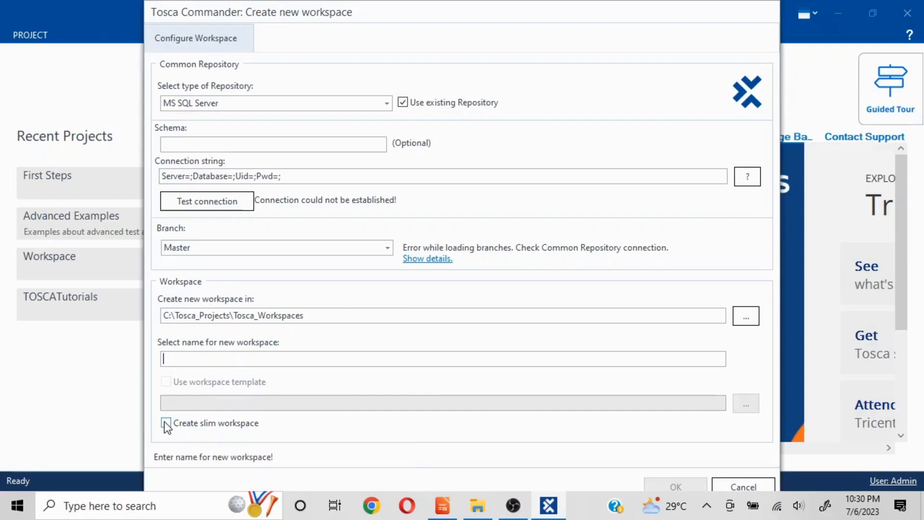
Tick 'Create slim workspace', then cancel the SQL Server workspace setup entirely
left_click(167, 422)
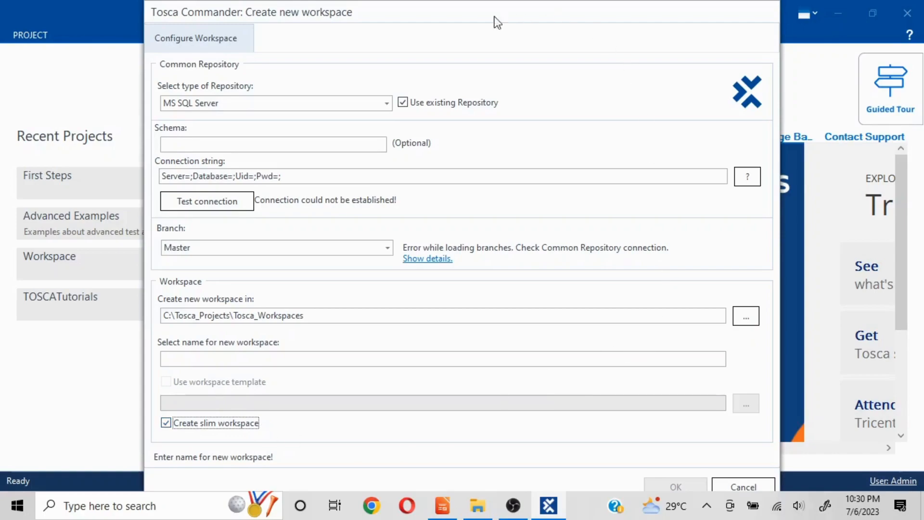
mouse_move(710, 503)
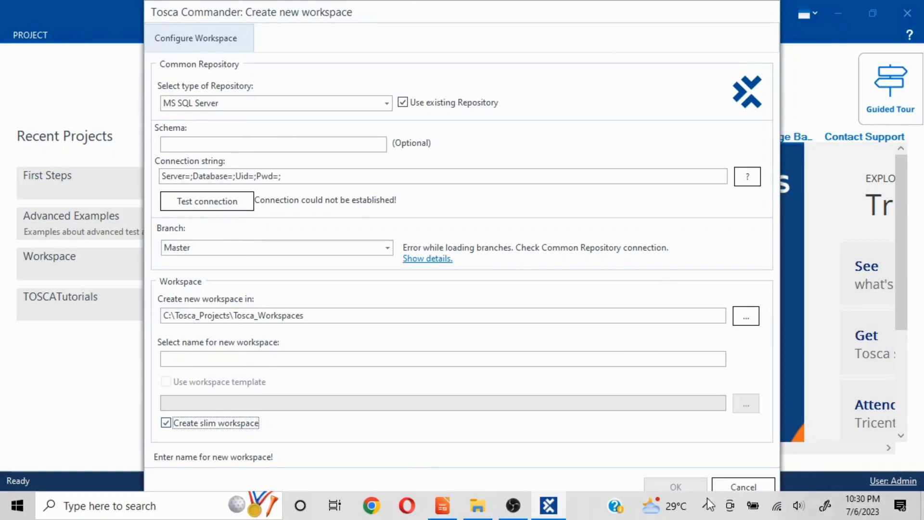
mouse_move(668, 445)
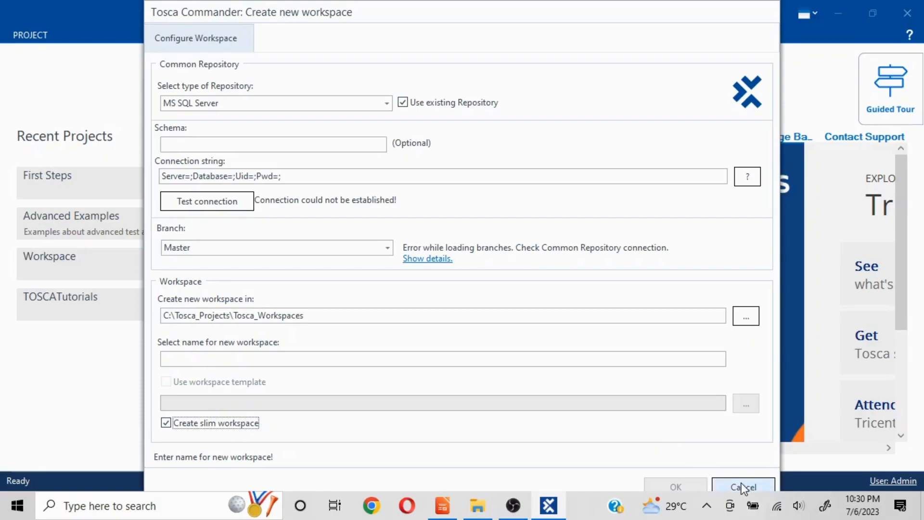
left_click(743, 487)
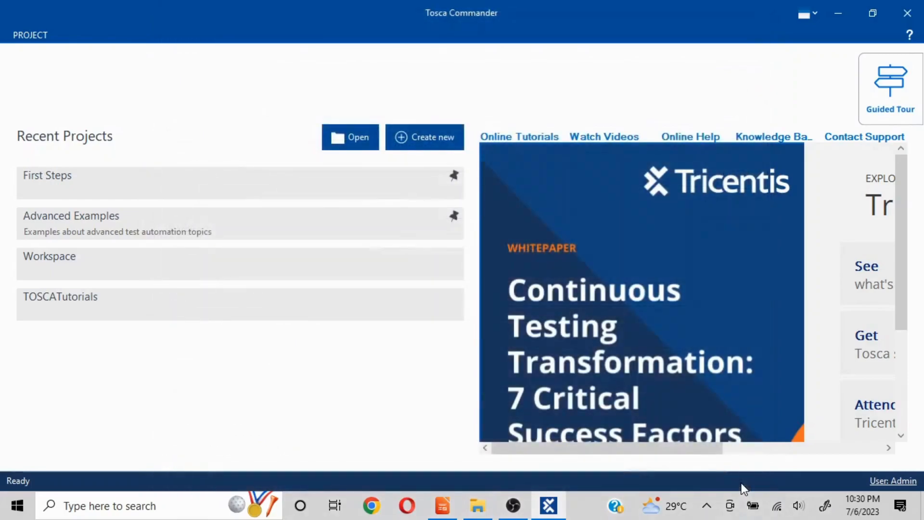
mouse_move(274, 427)
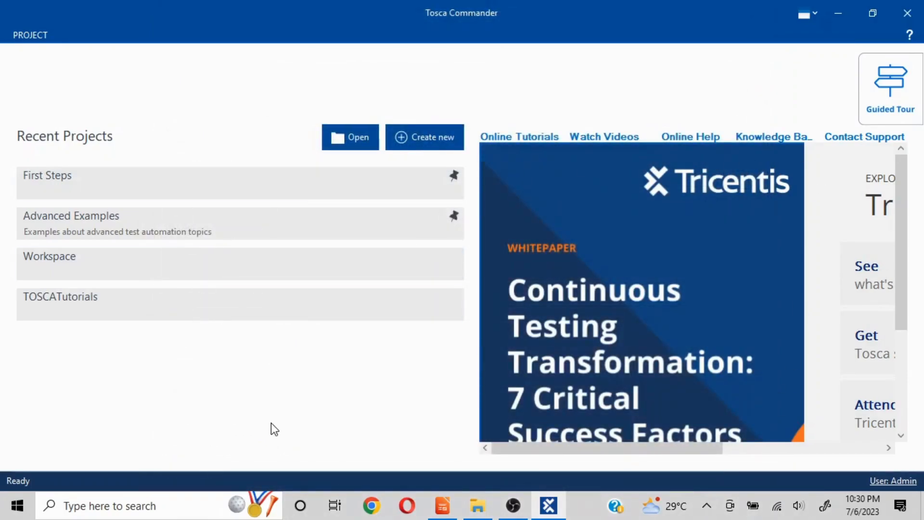